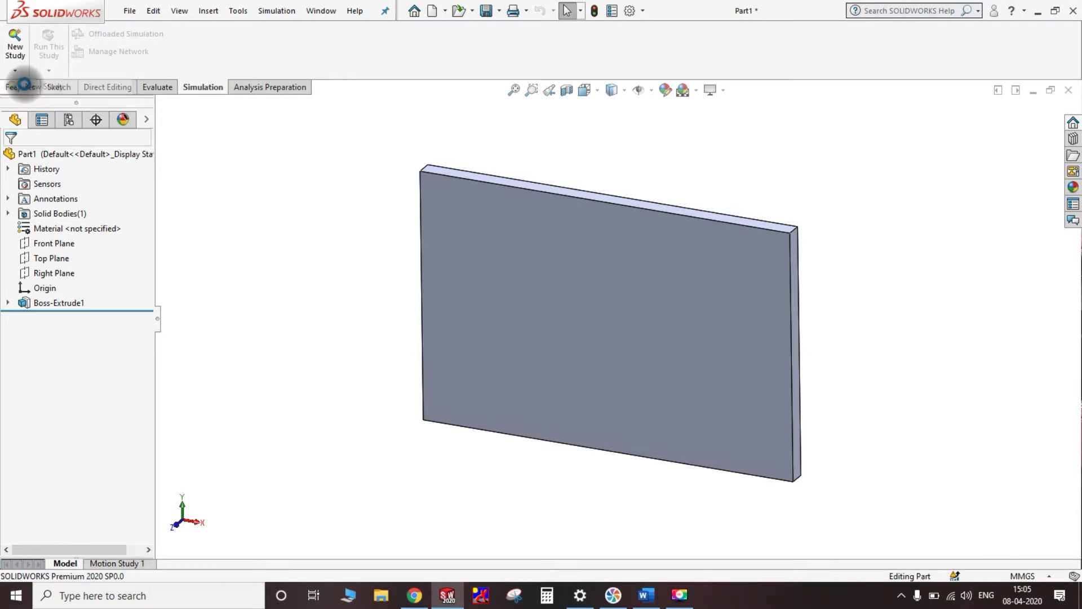
Create the static study Static 1 and bring up options for Part1 in its tree
{"action": "left_click", "coordinate": [14, 45]}
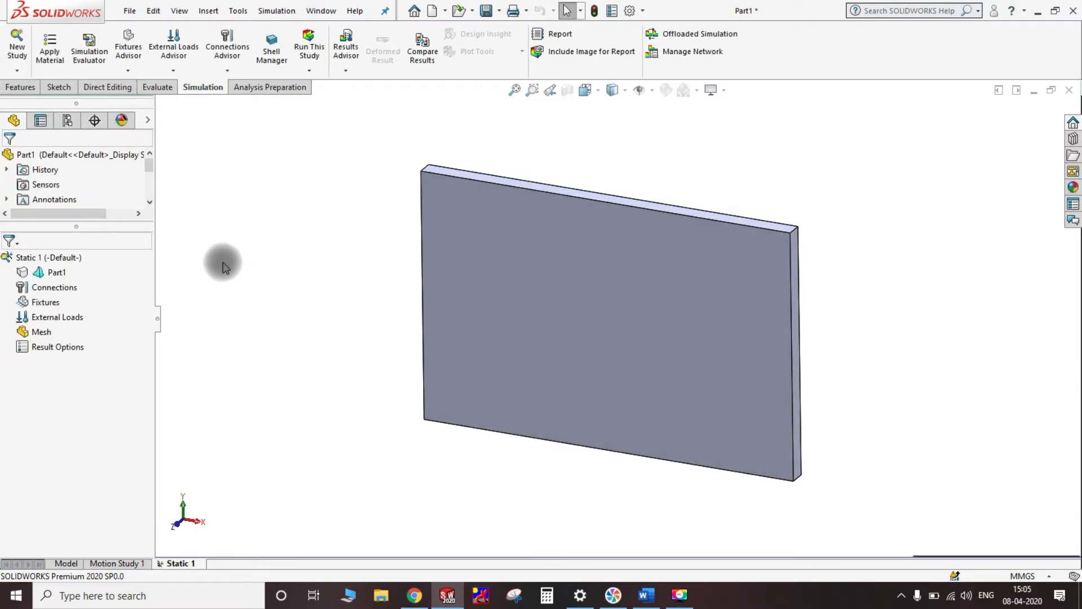
{"action": "right_click", "coordinate": [57, 272]}
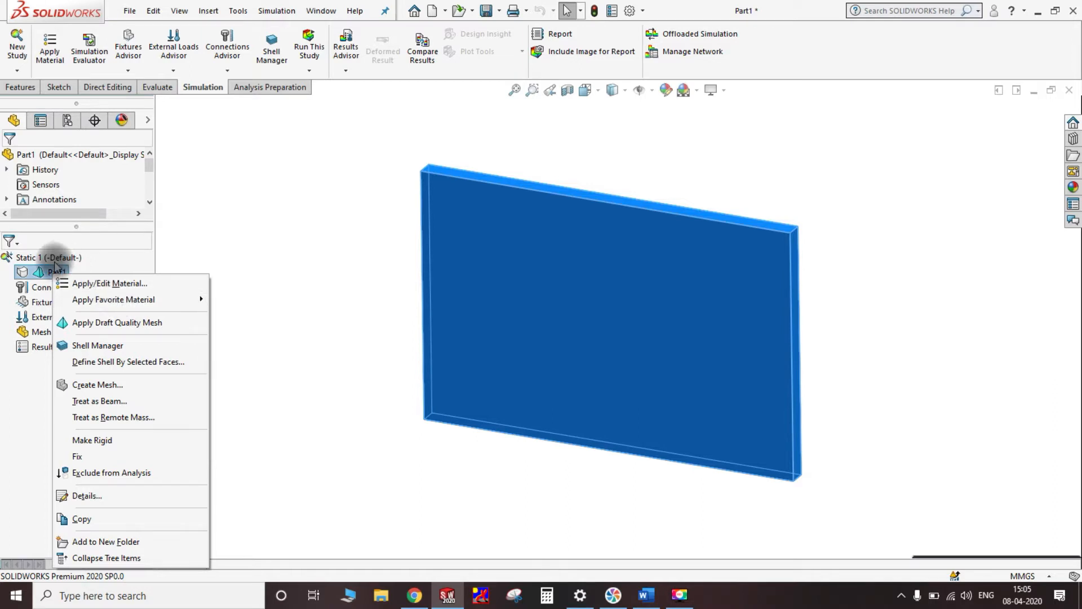
Bring up Apply/Edit Material for the part and collapse the Steel folder
{"action": "left_click", "coordinate": [110, 283]}
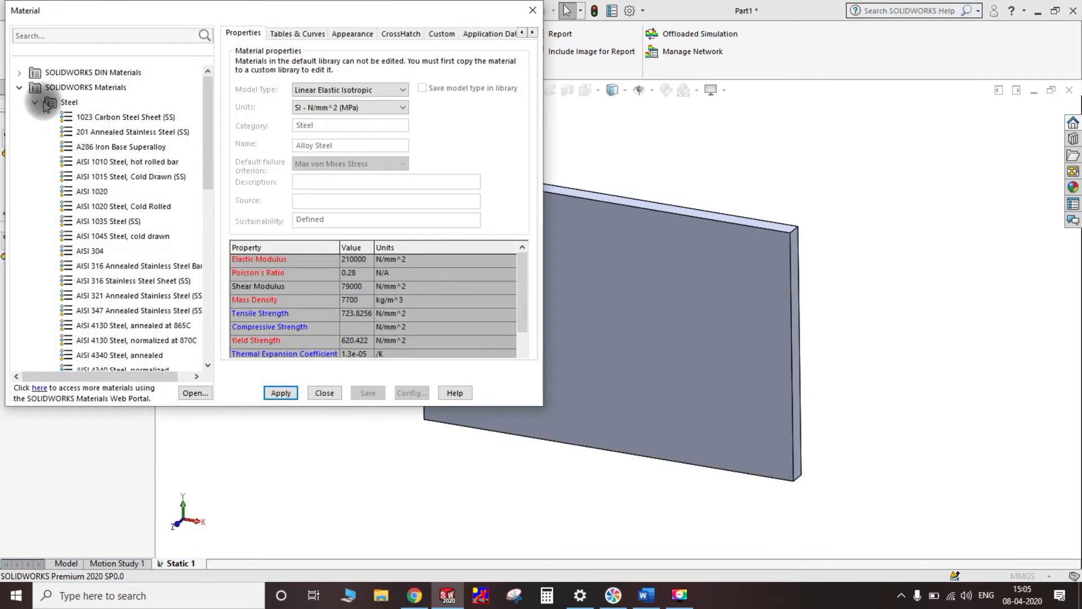
{"action": "left_click", "coordinate": [34, 102]}
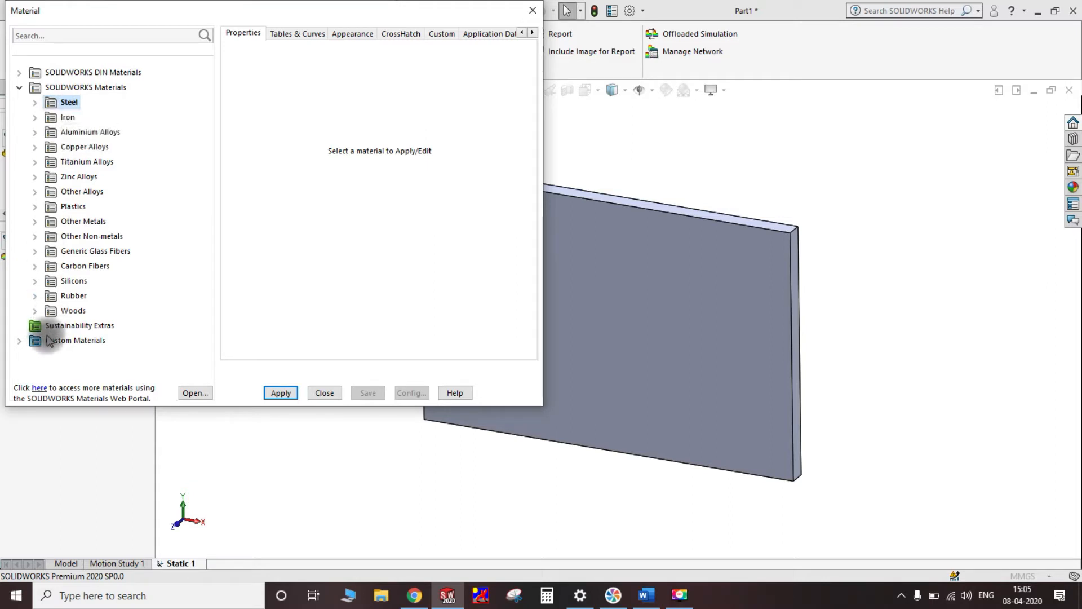
Add a New Category under Custom Materials and a new default material inside it
{"action": "right_click", "coordinate": [76, 340]}
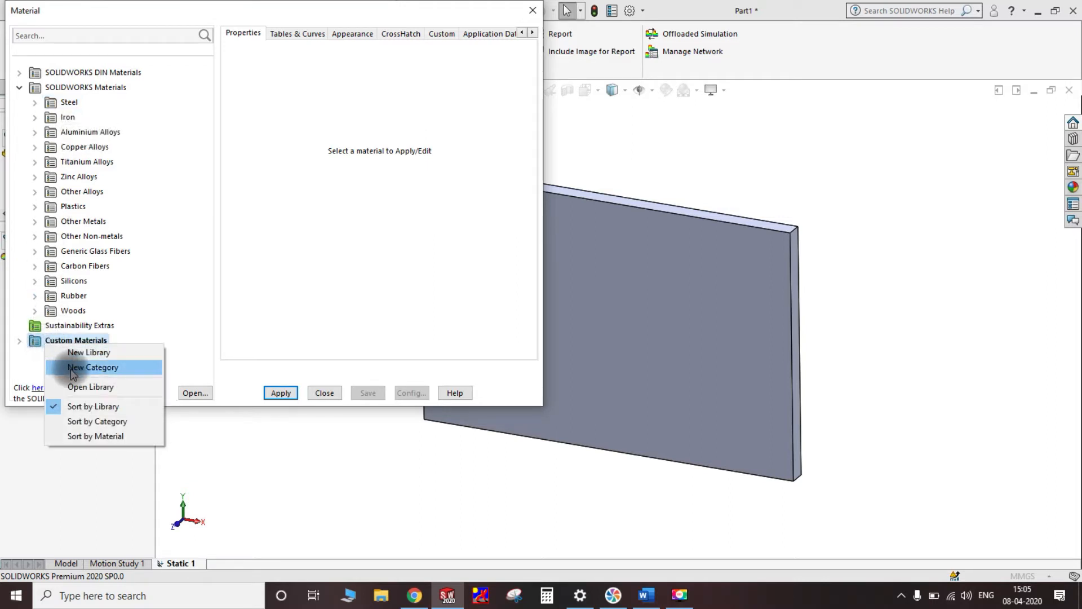
{"action": "left_click", "coordinate": [92, 366]}
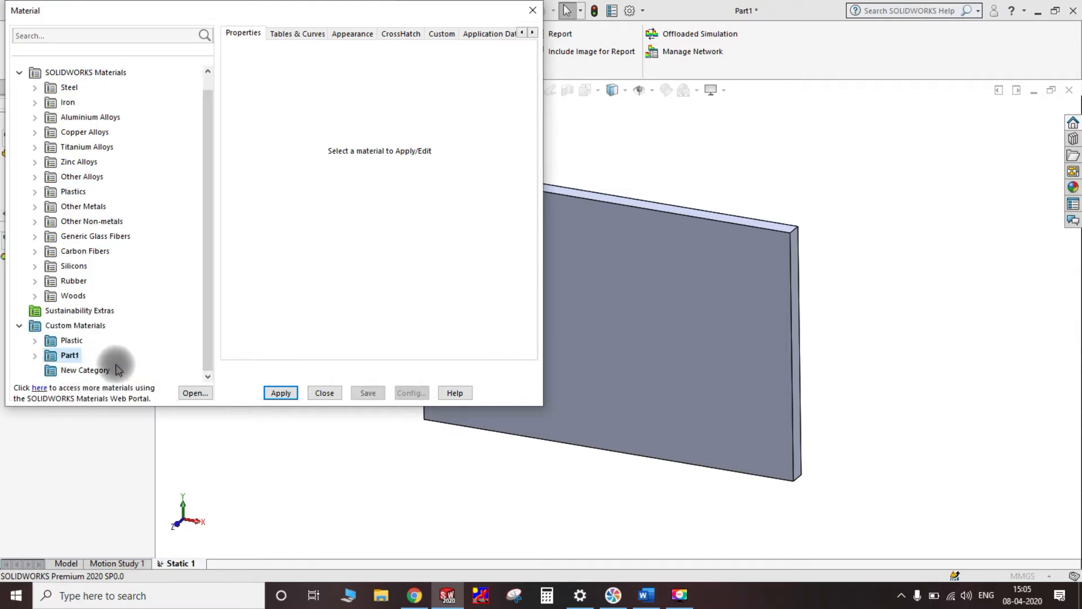
{"action": "right_click", "coordinate": [84, 370]}
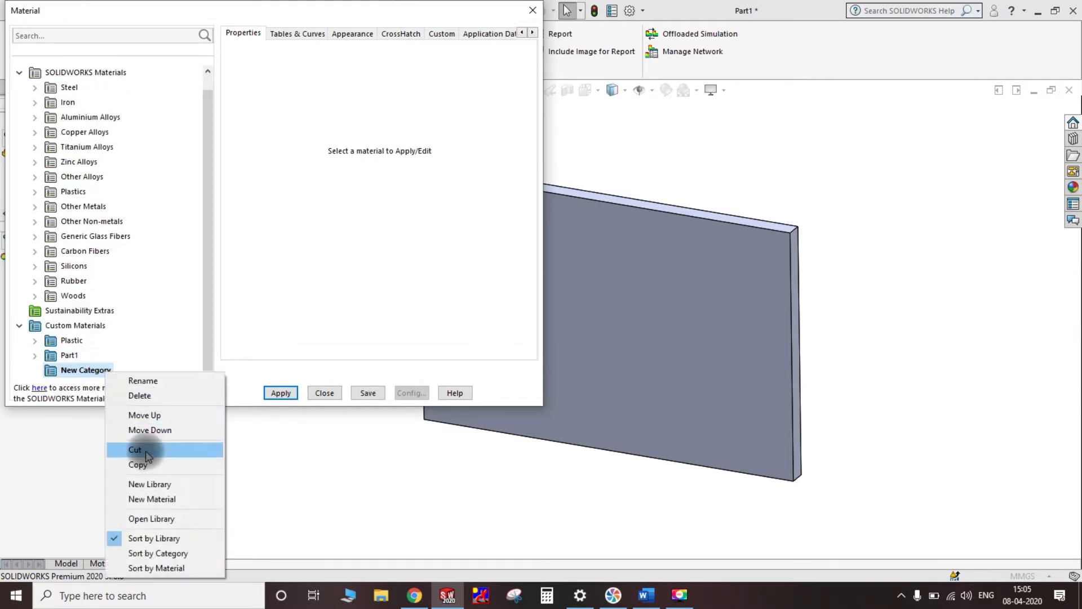
{"action": "mouse_move", "coordinate": [159, 498]}
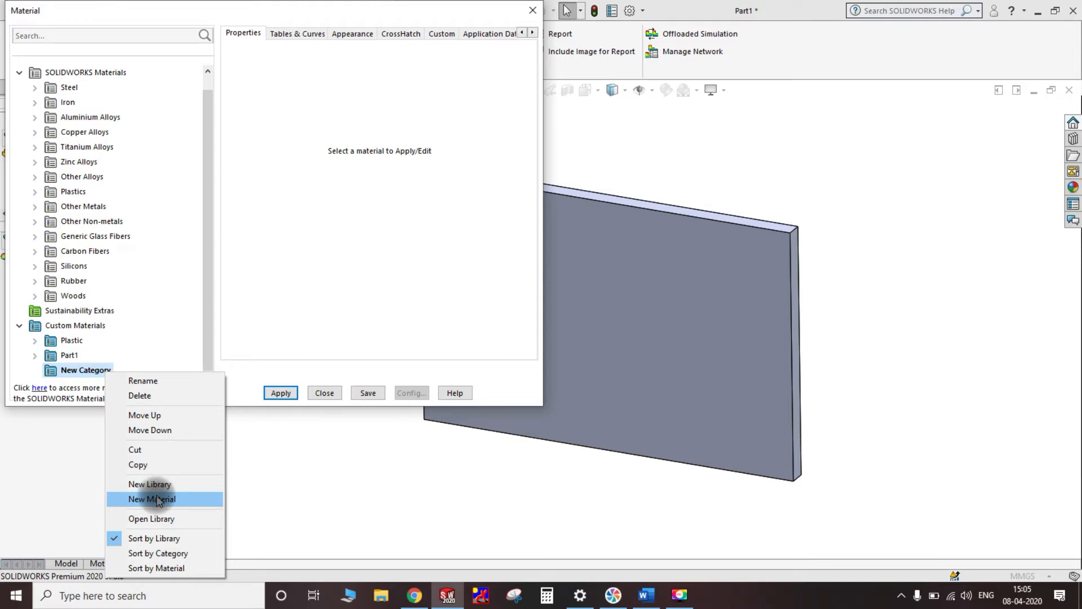
{"action": "left_click", "coordinate": [151, 498]}
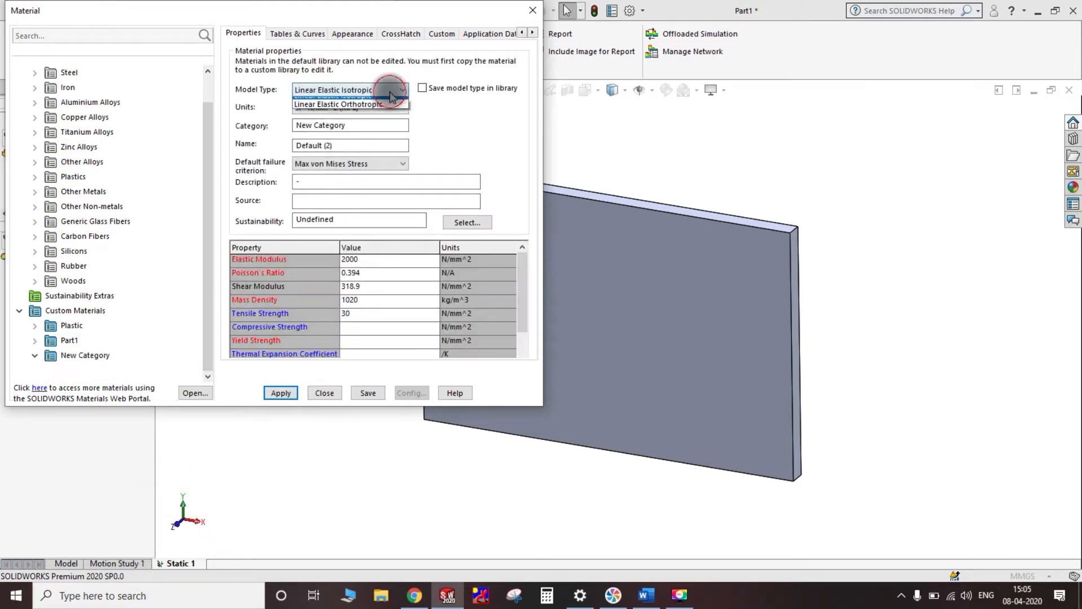
{"action": "left_click", "coordinate": [402, 90]}
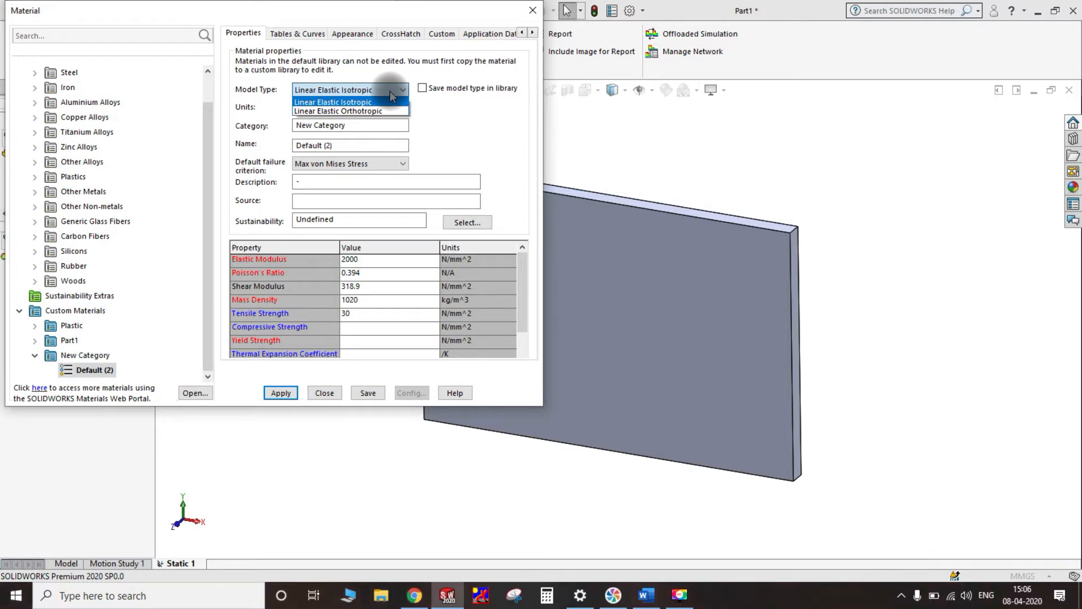
{"action": "left_click", "coordinate": [401, 107]}
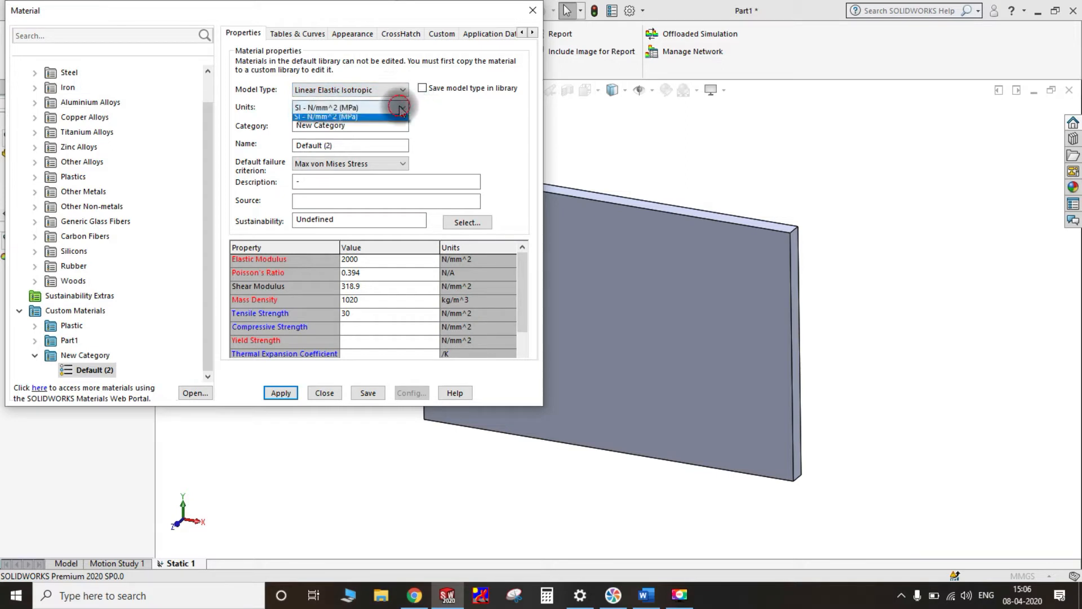
{"action": "left_click", "coordinate": [400, 108]}
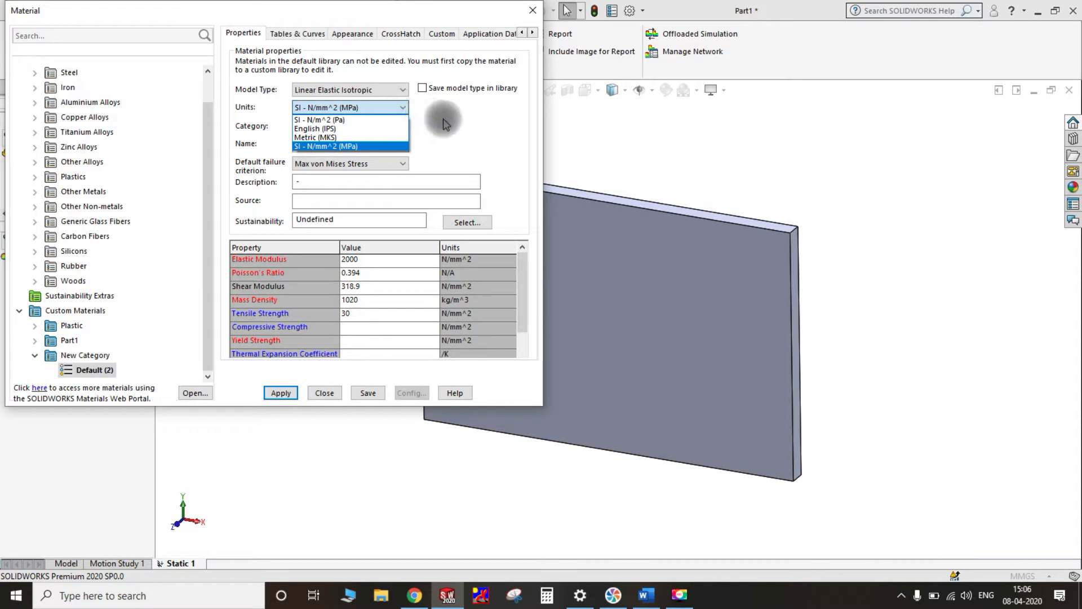
{"action": "left_click", "coordinate": [325, 146]}
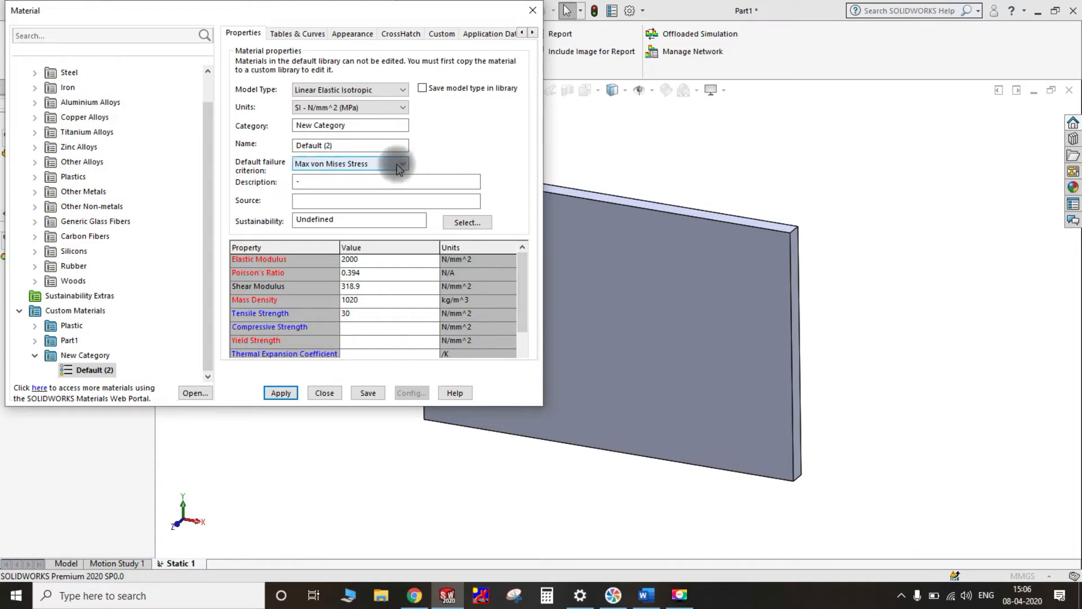
{"action": "left_click", "coordinate": [401, 164]}
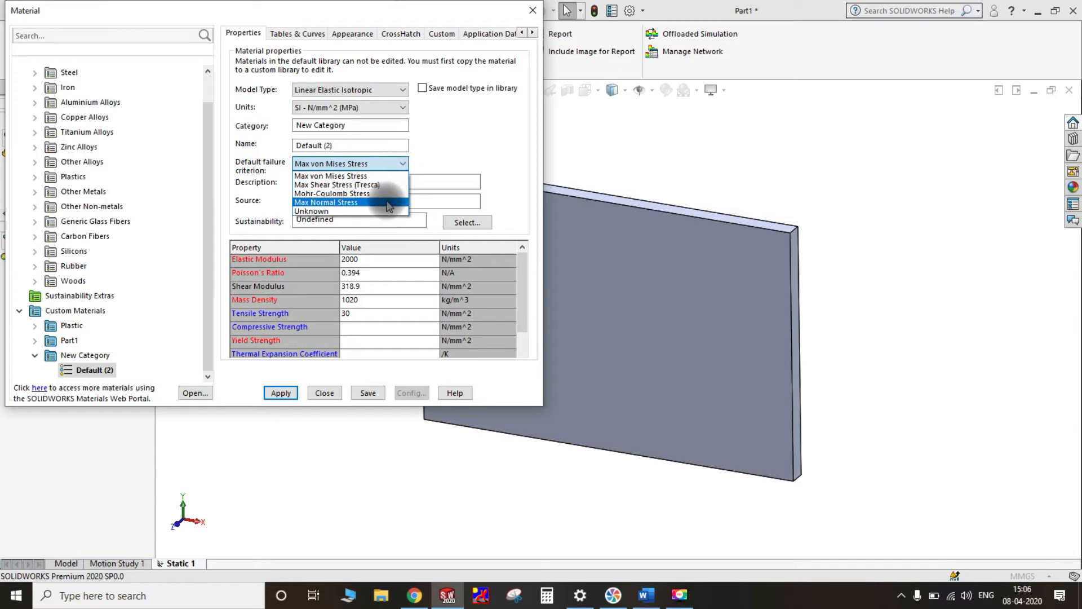
{"action": "mouse_move", "coordinate": [330, 176]}
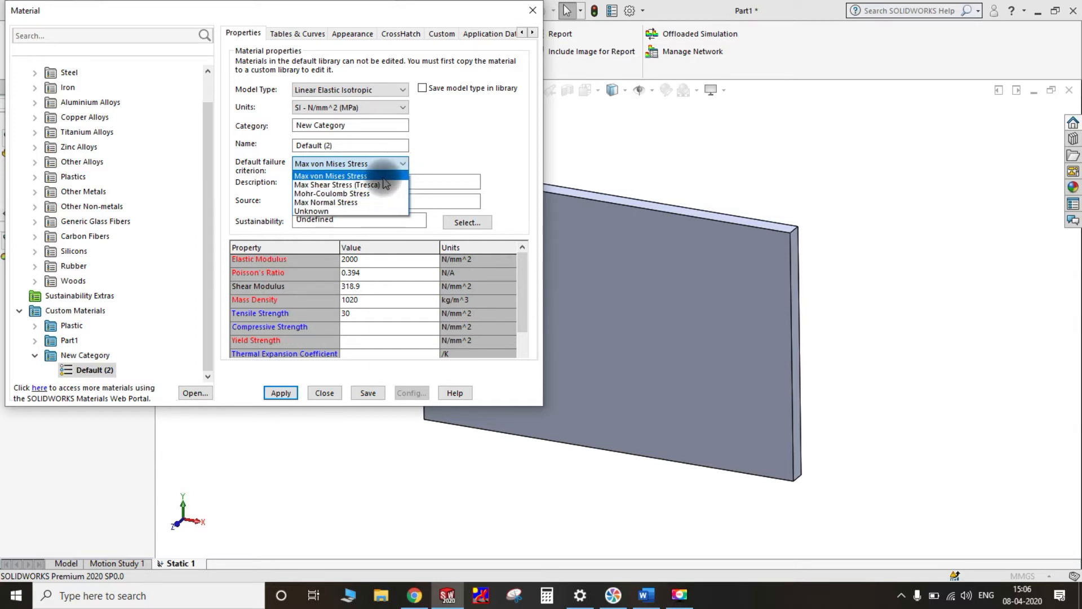
{"action": "left_click", "coordinate": [330, 176]}
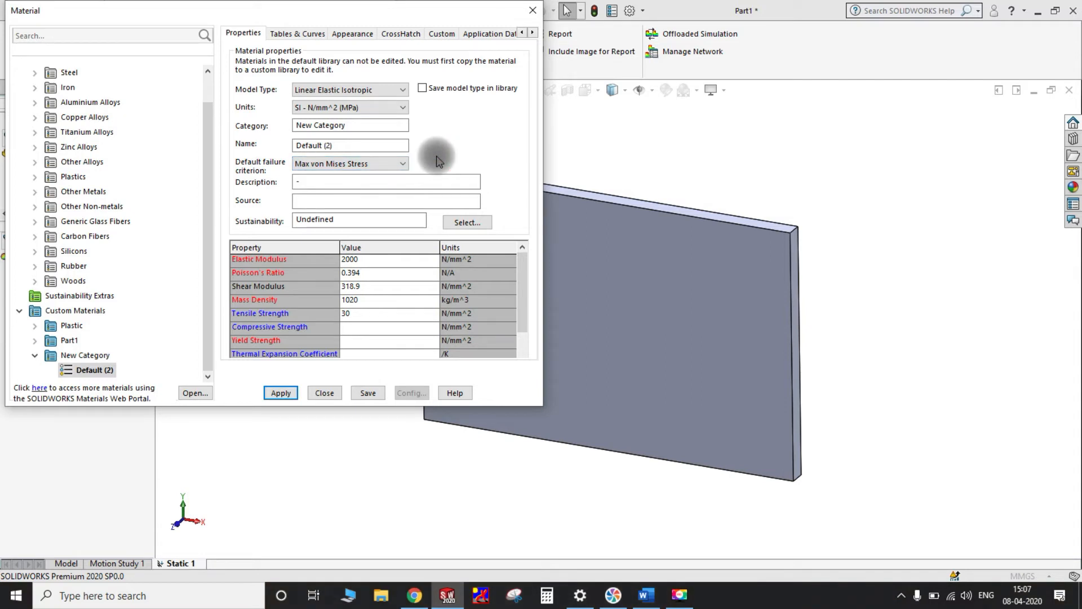
{"action": "left_click", "coordinate": [401, 163]}
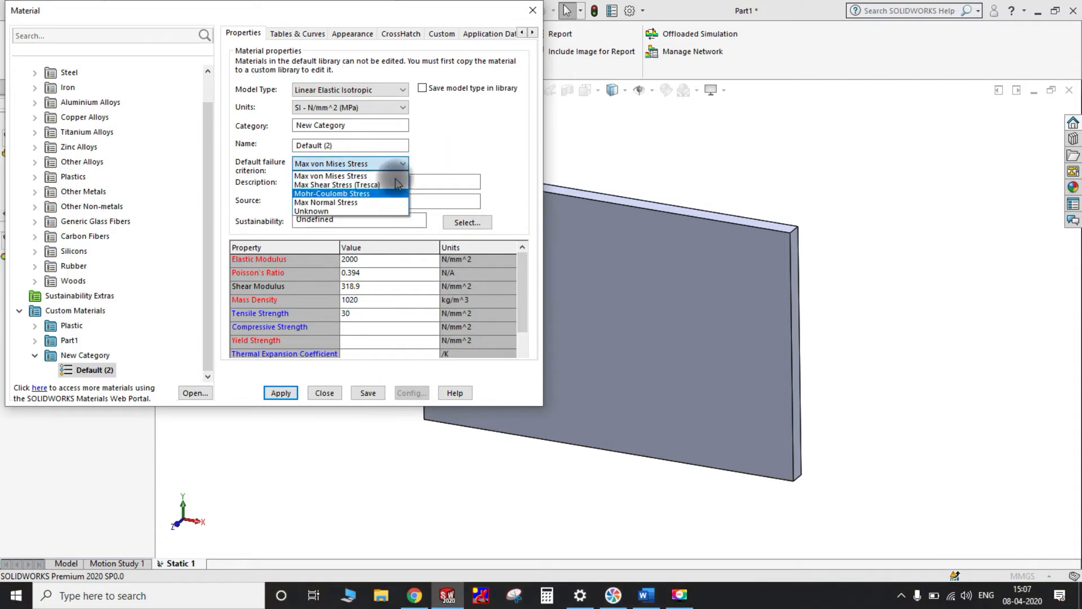
{"action": "left_click", "coordinate": [331, 176]}
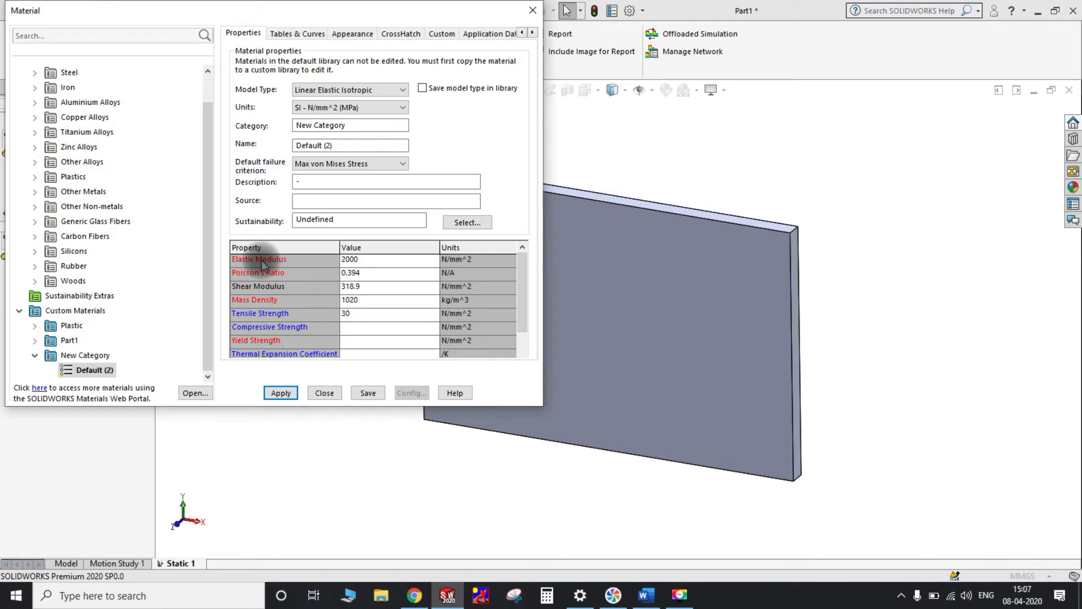
{"action": "mouse_move", "coordinate": [432, 266]}
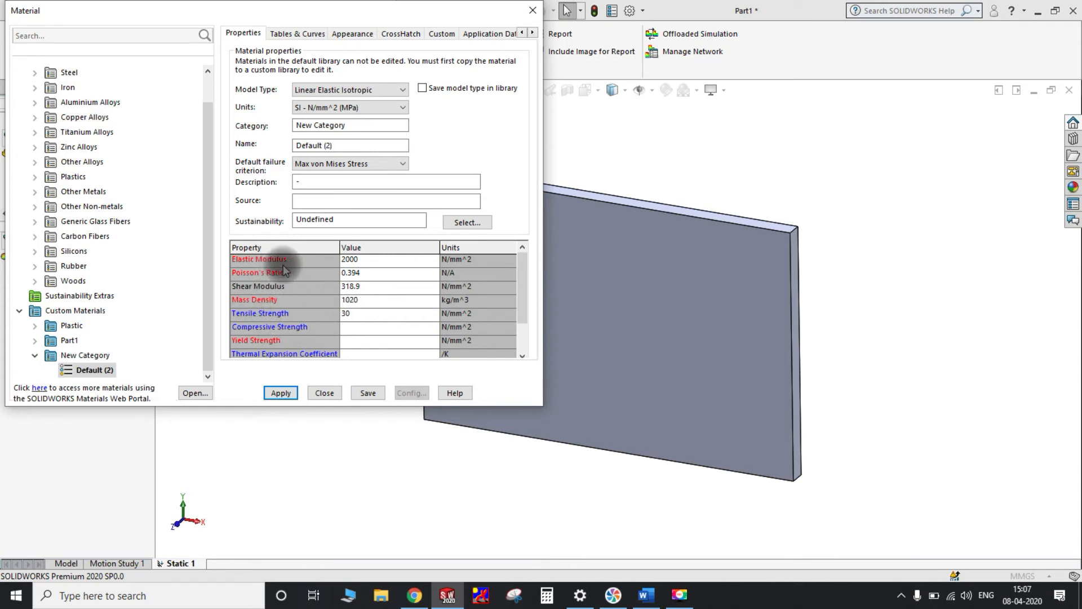
Review the Elastic Modulus and property table unchanged, then apply the new material to the plate
{"action": "left_click", "coordinate": [386, 259]}
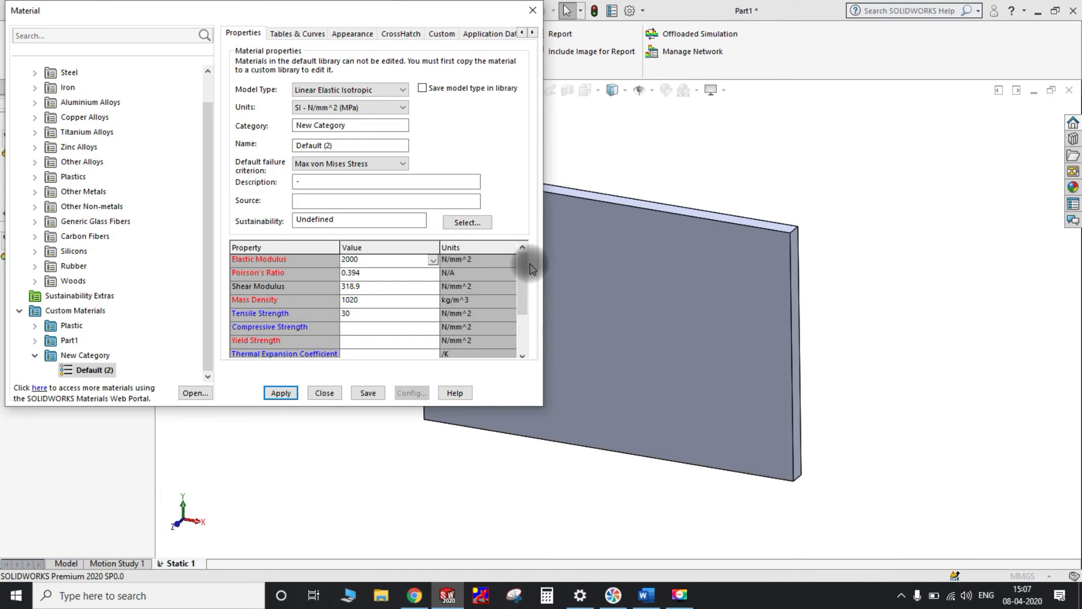
{"action": "left_click", "coordinate": [387, 259]}
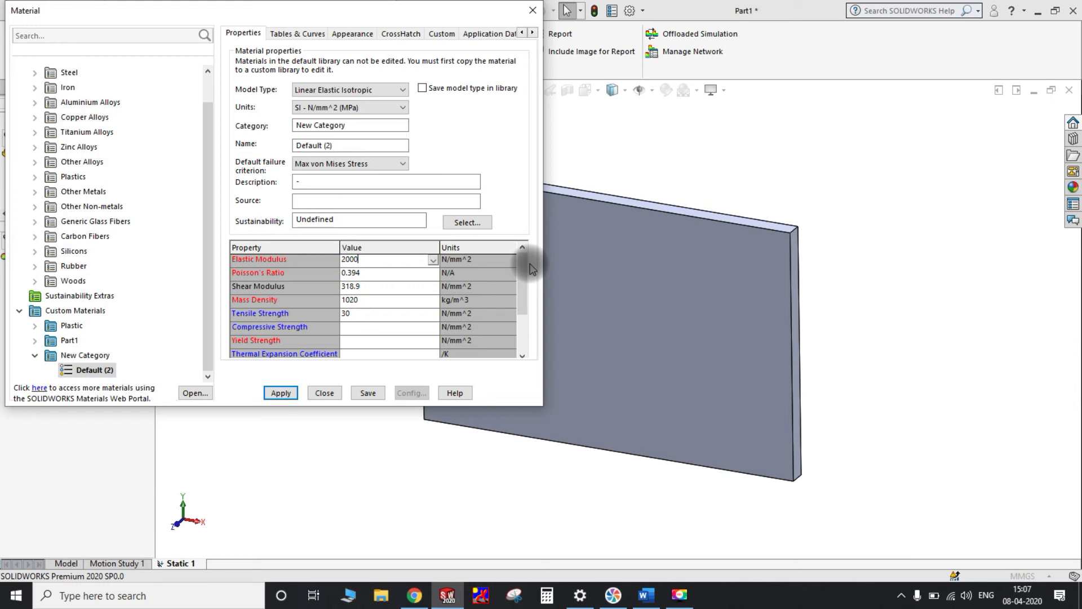
{"action": "scroll", "scroll_direction": "down", "scroll_amount": 3}
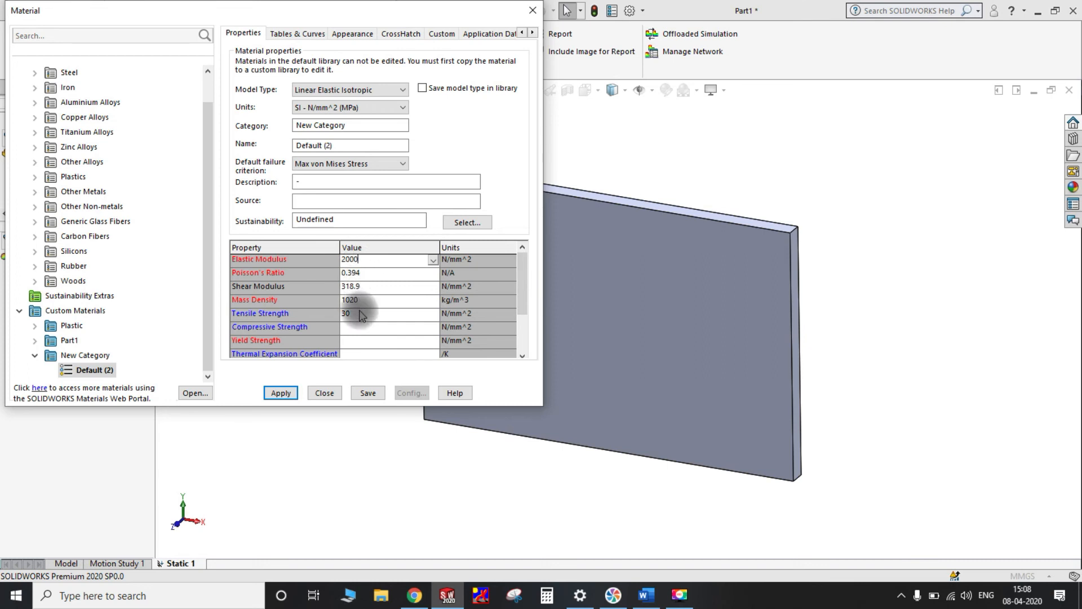
{"action": "mouse_move", "coordinate": [523, 270]}
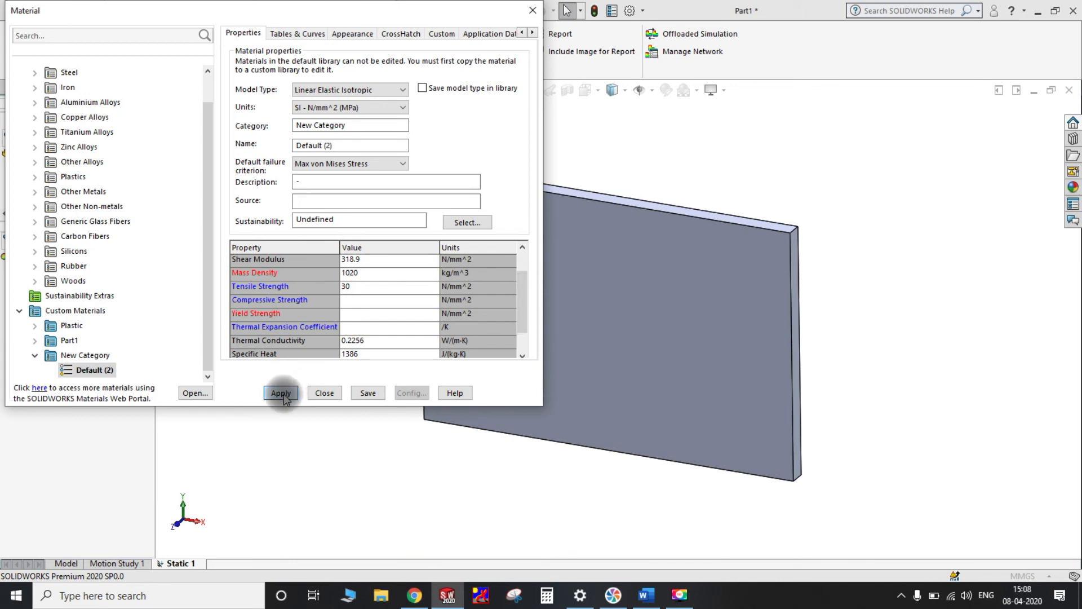
{"action": "left_click", "coordinate": [281, 392]}
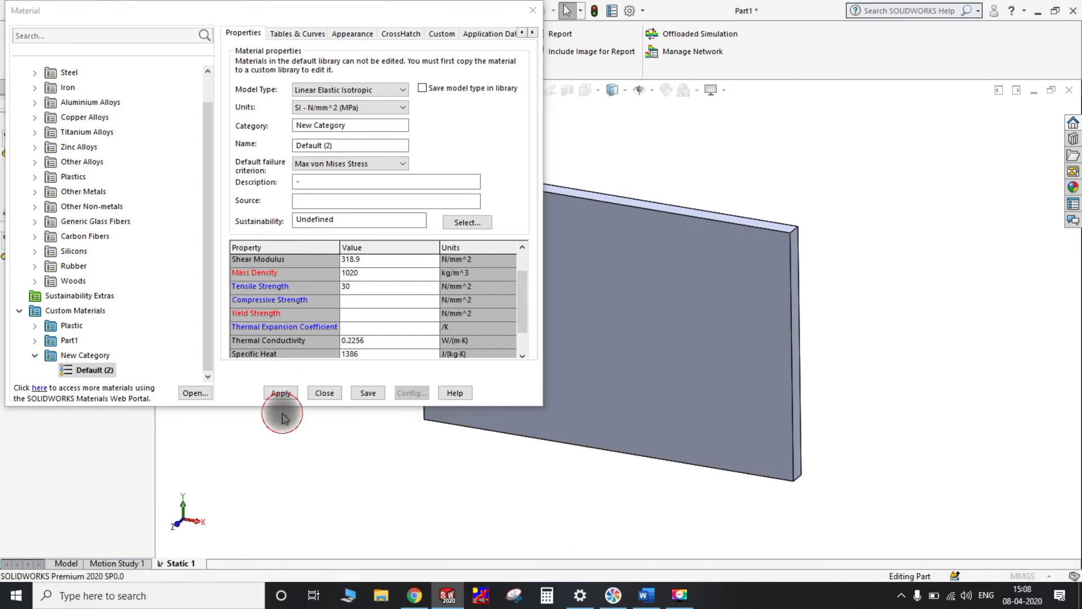